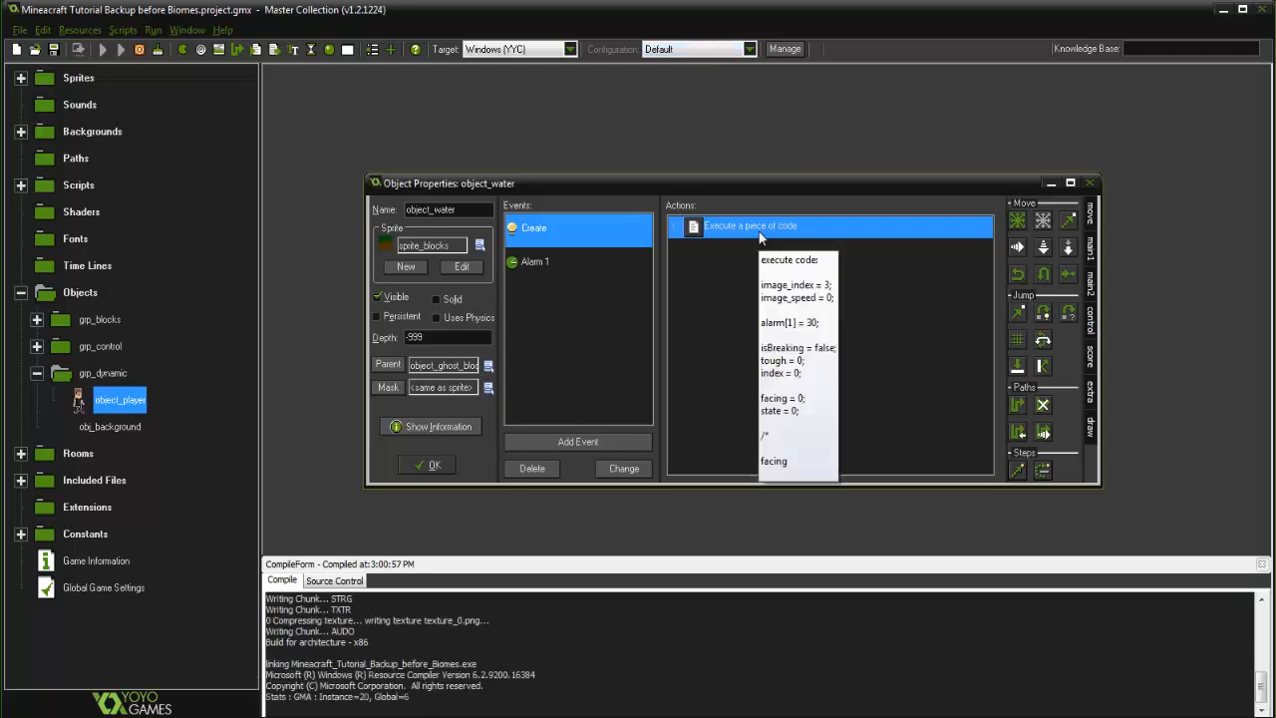
View object_water's Create event and its Execute Code action.
left_click(104, 48)
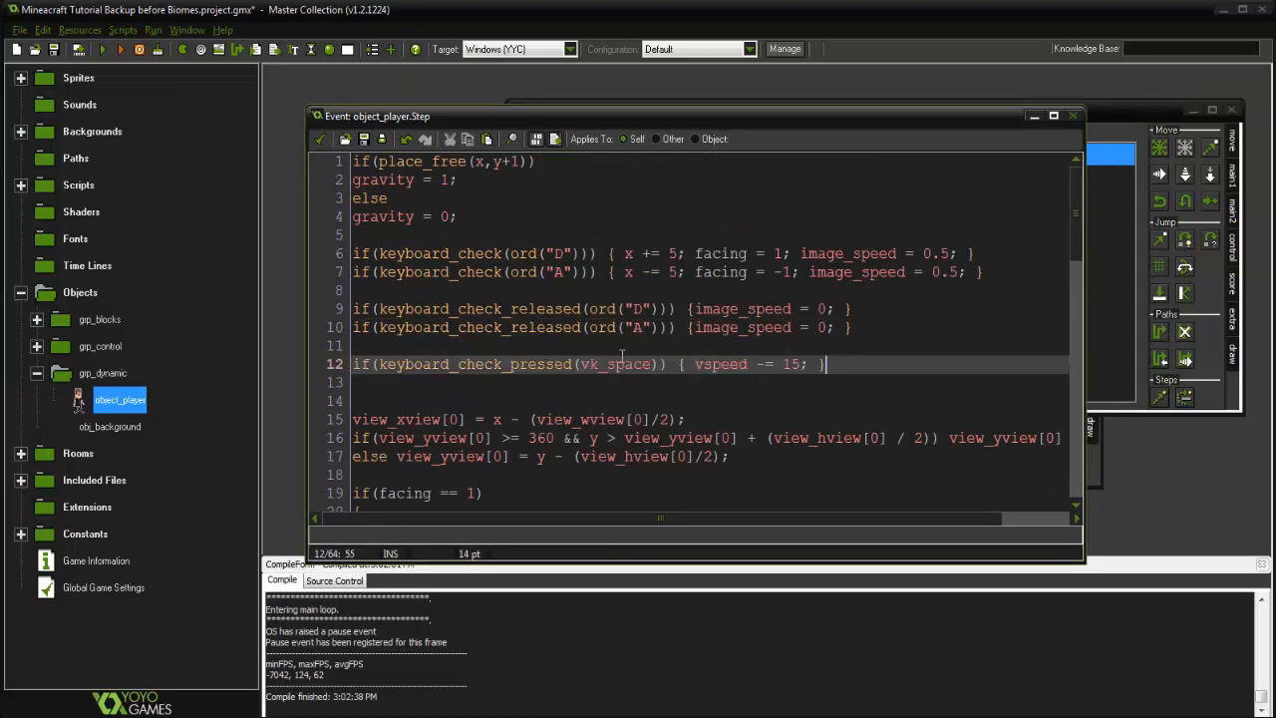
Add && !place_free(x,y+1) to the vk_space jump condition for grounded-only jumping.
type("&& !place_free(xm")
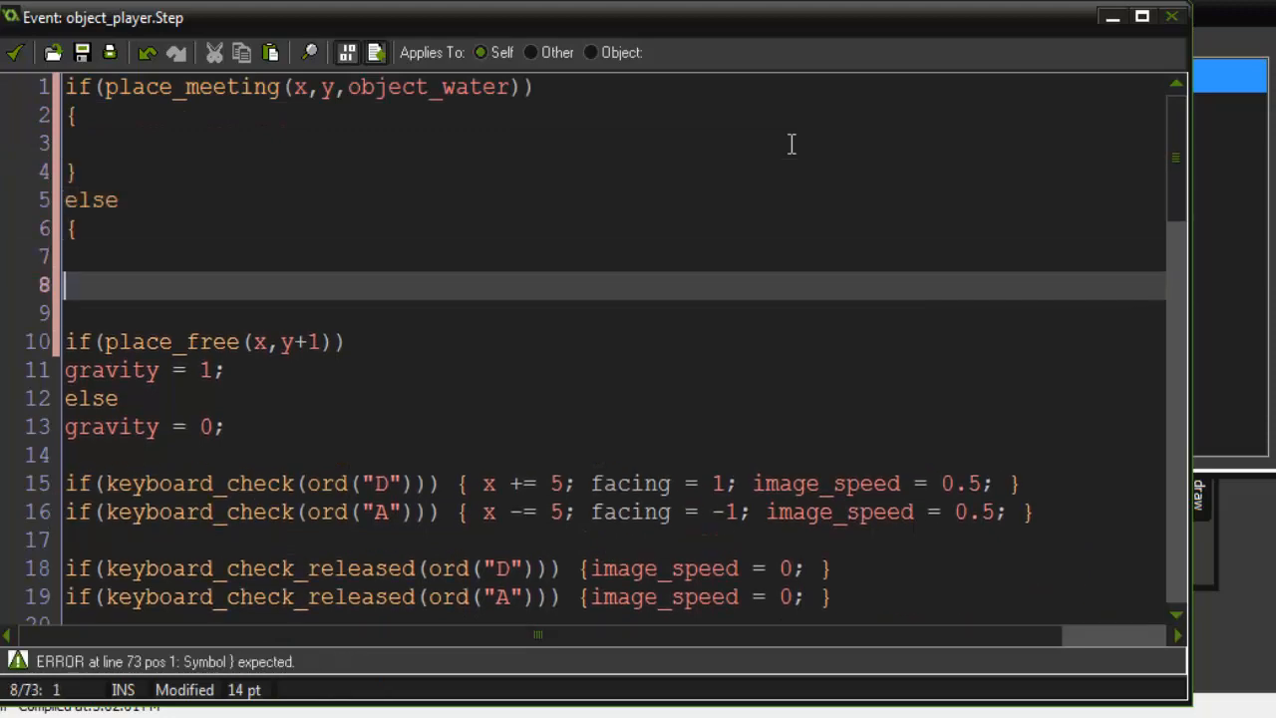
Add if(place_meeting(x,y,object_water)) { } else { } at the top of the Step code.
scroll("down", 3)
type(" //not in water")
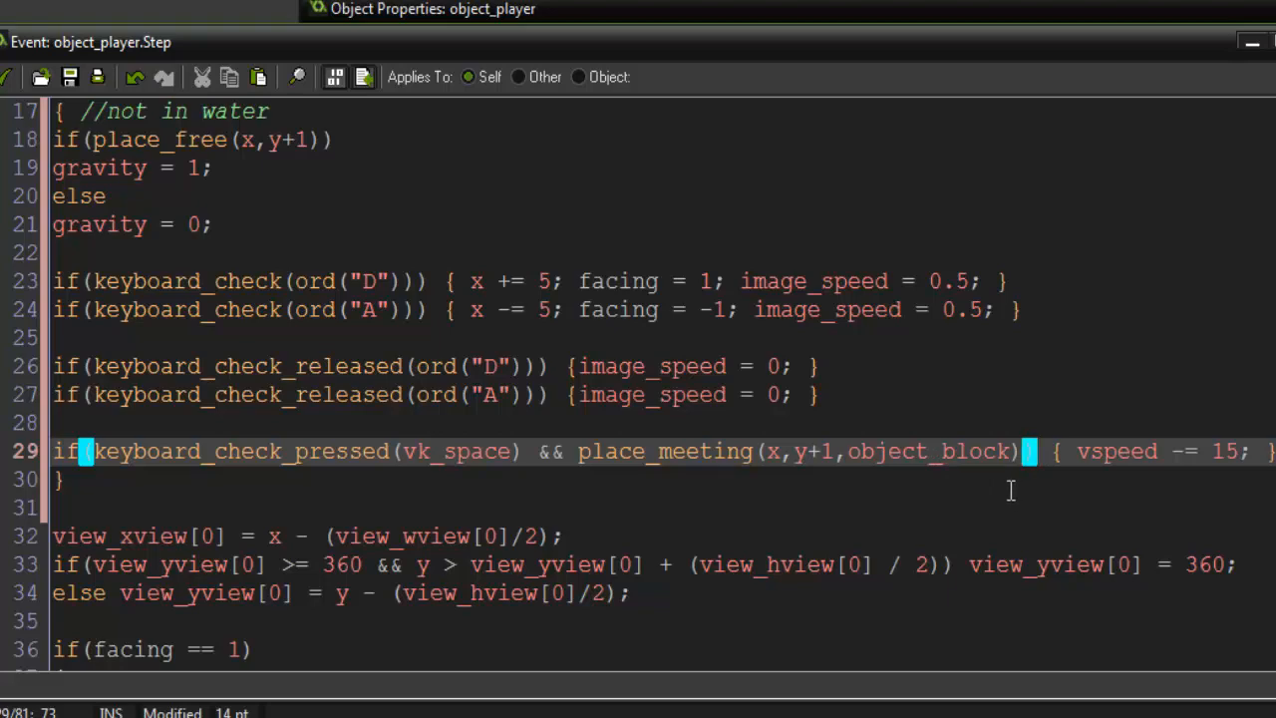
scroll("up", 3)
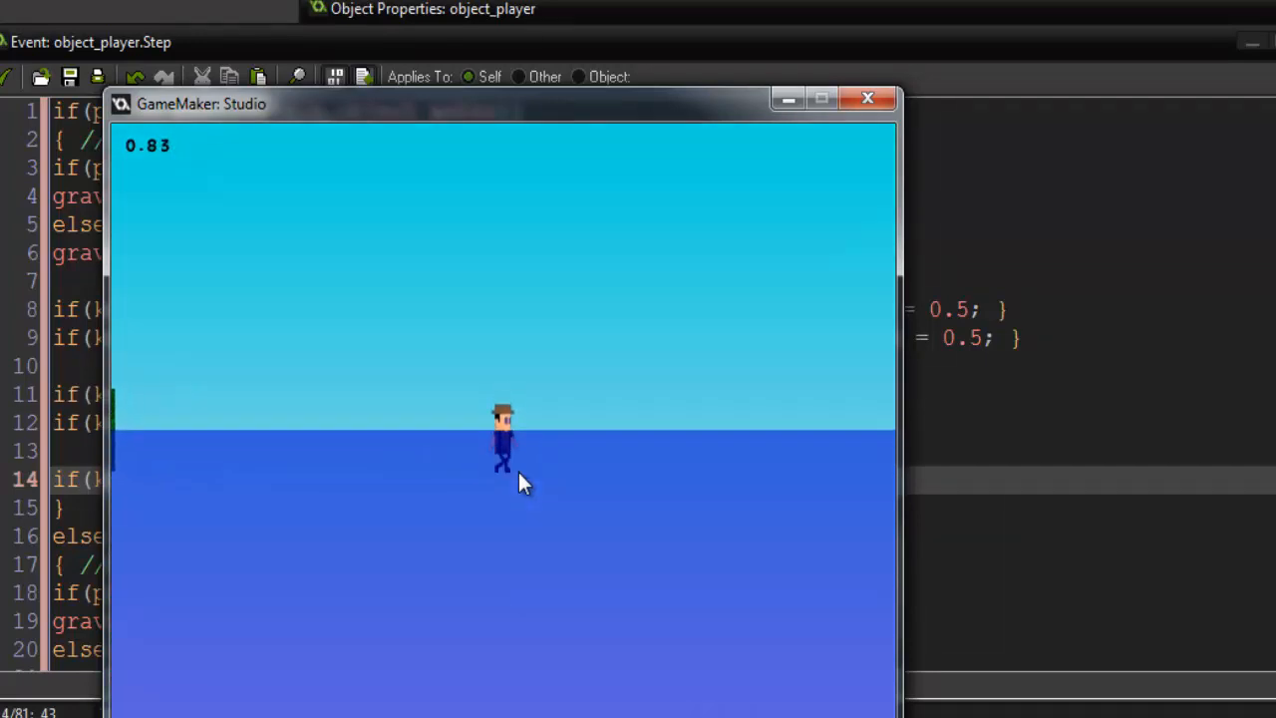
Run the test build and move the player into the water to check movement.
left_click(865, 98)
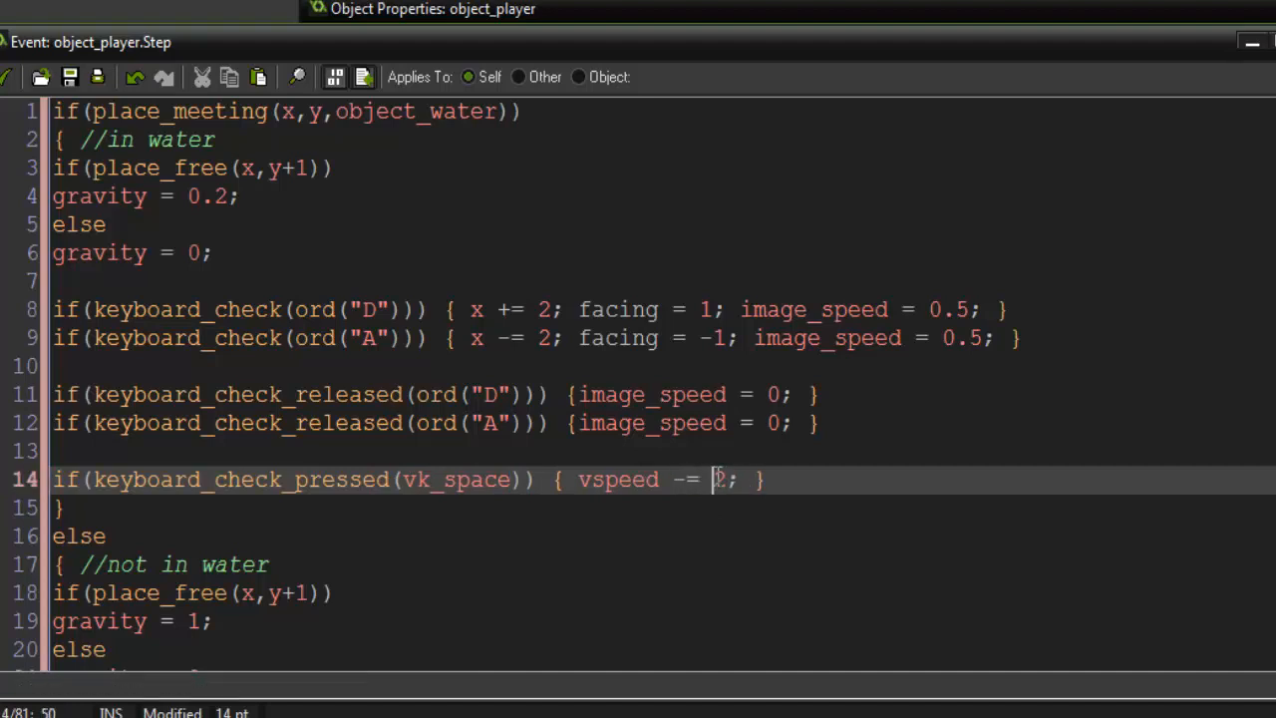